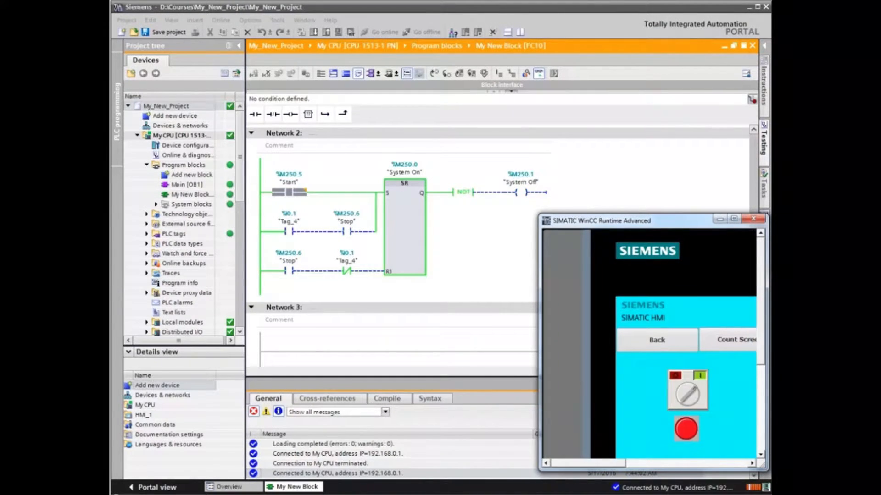
# - Bring the TIA Portal engineering project in front of the WinCC HMI runtime
pyautogui.click(685, 389)
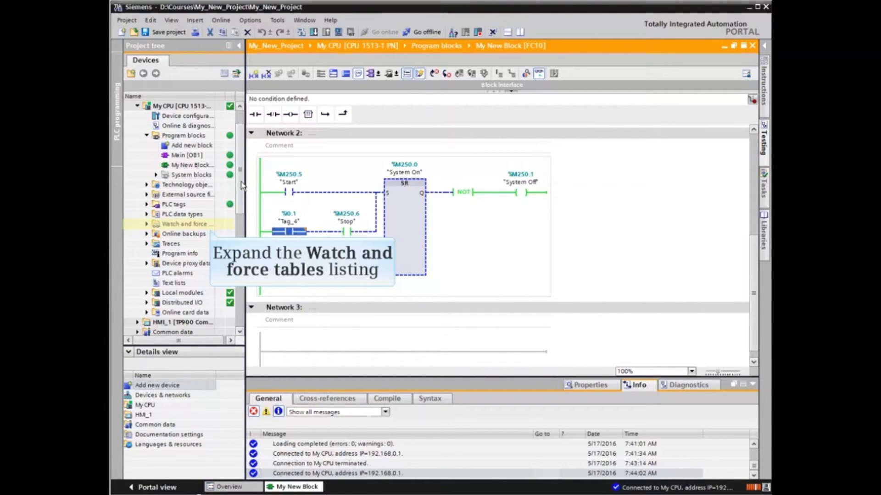
# - Expand Watch and force tables and open the empty Force table
pyautogui.click(147, 224)
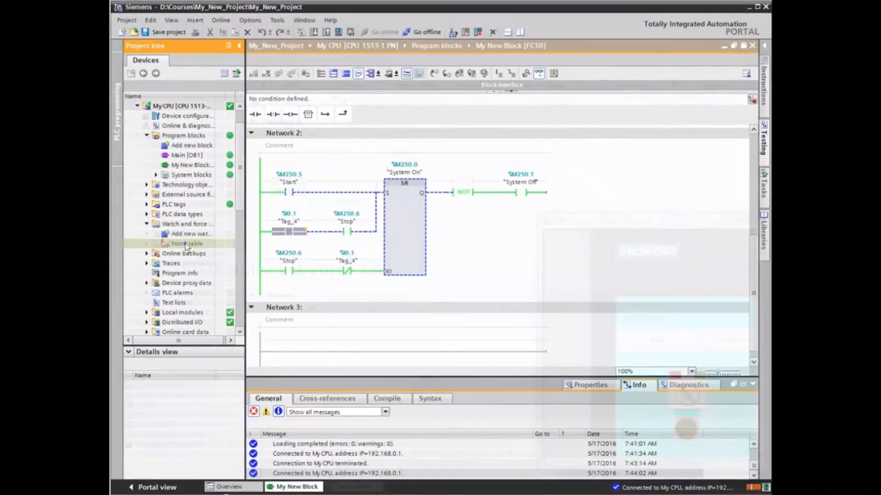
pyautogui.doubleClick(186, 243)
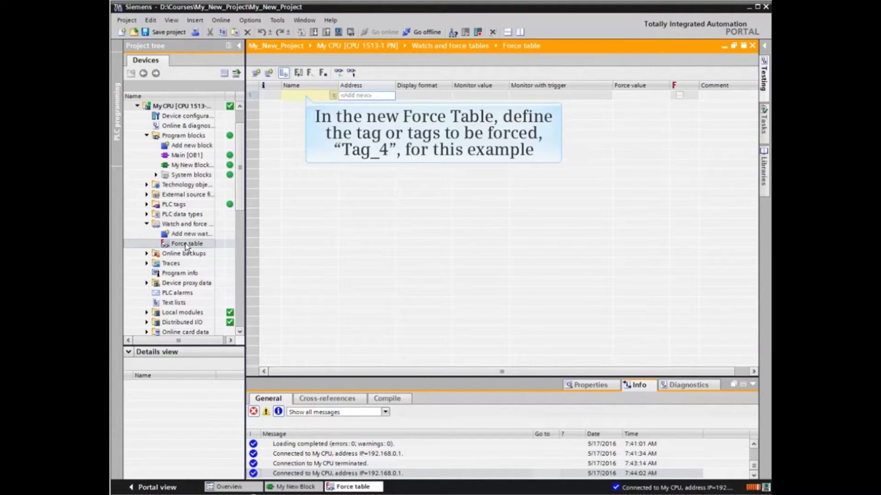
pyautogui.moveTo(216, 244)
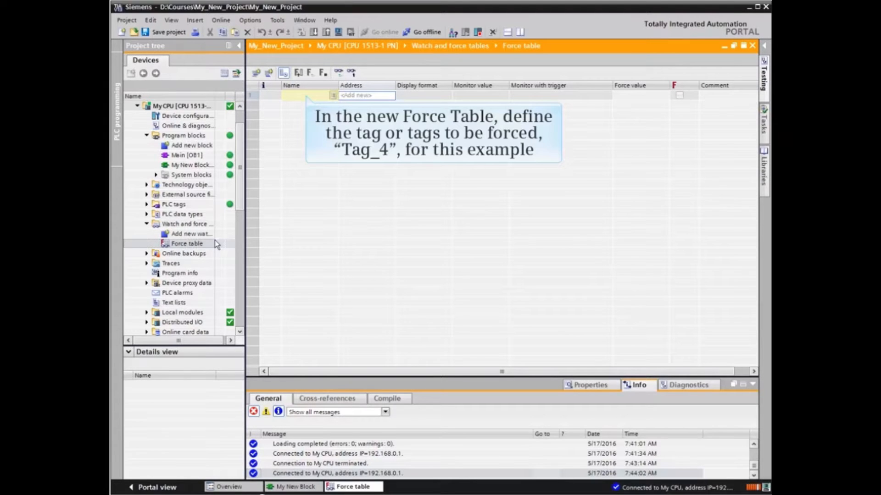
# - Enter Tag_4 (%I0.1:P) in row 1 of the force table with force value TRUE
pyautogui.click(308, 95)
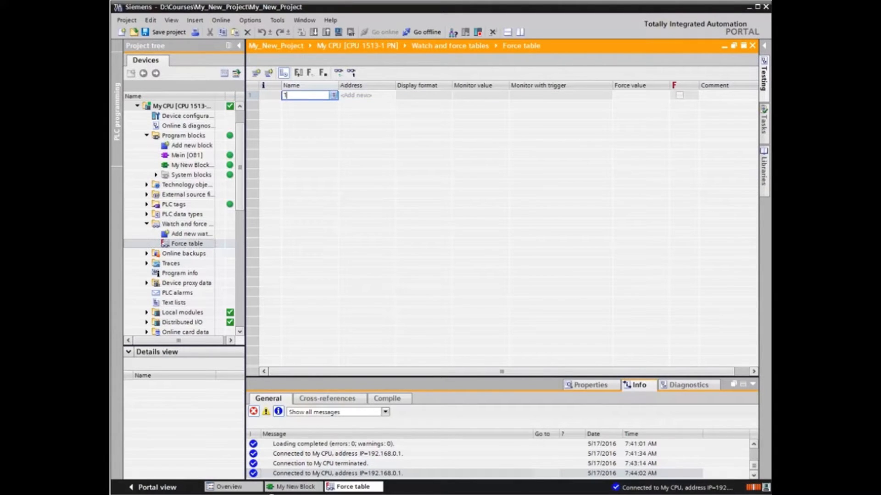
pyautogui.write('Tag_4":P')
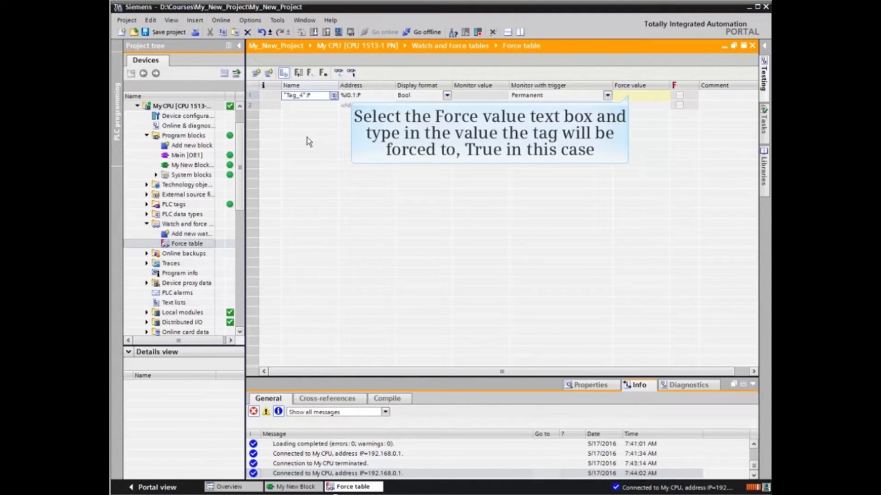
pyautogui.write('TRU')
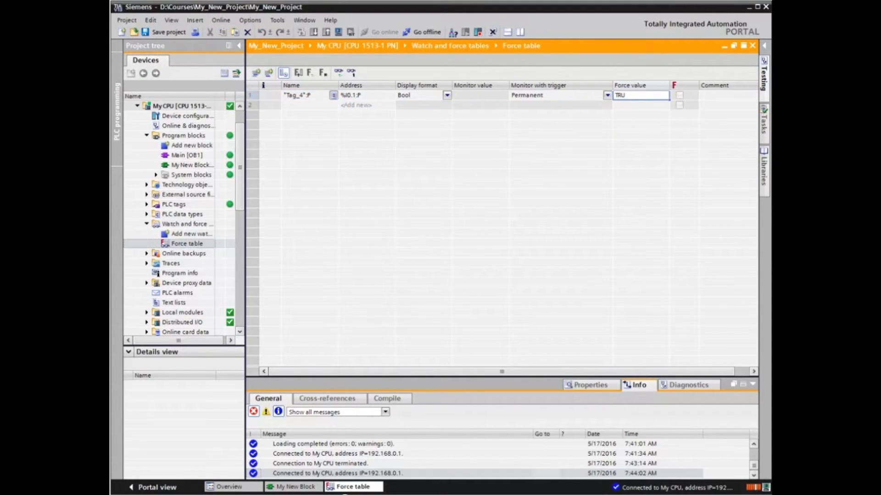
pyautogui.write('E')
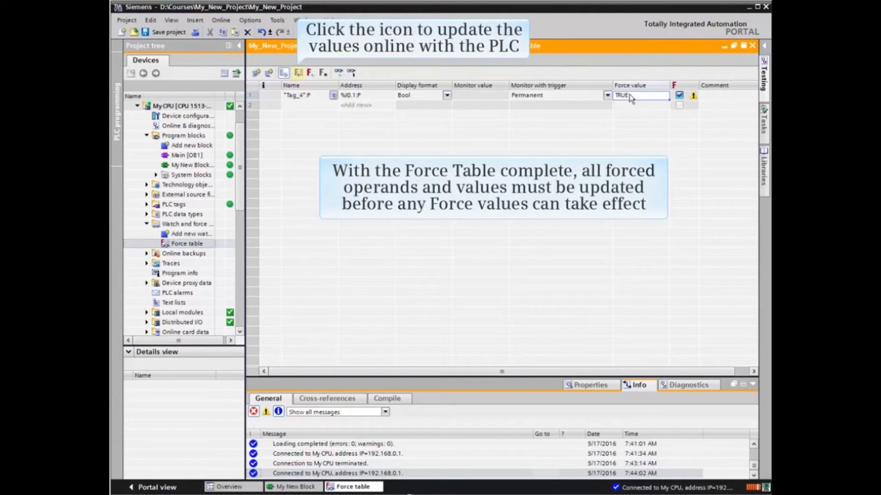
pyautogui.moveTo(297, 77)
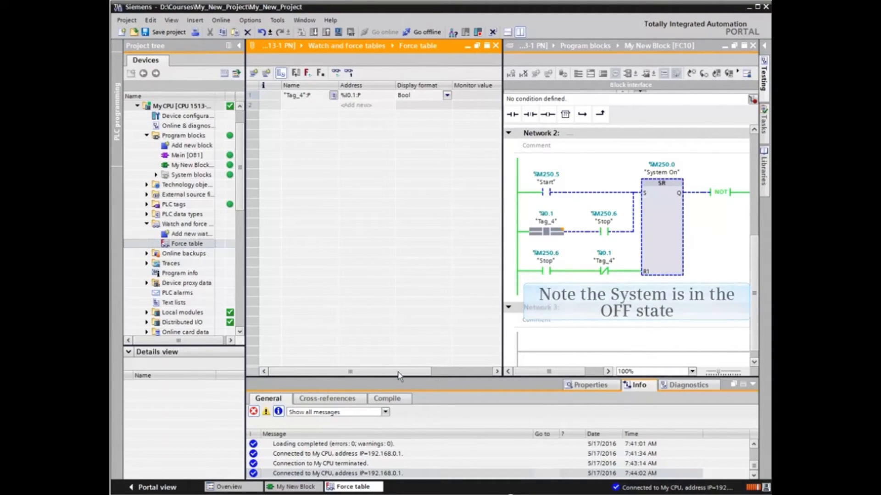
# - Start forcing Tag_4 to TRUE on the CPU and confirm the dialog
pyautogui.hscroll(3)
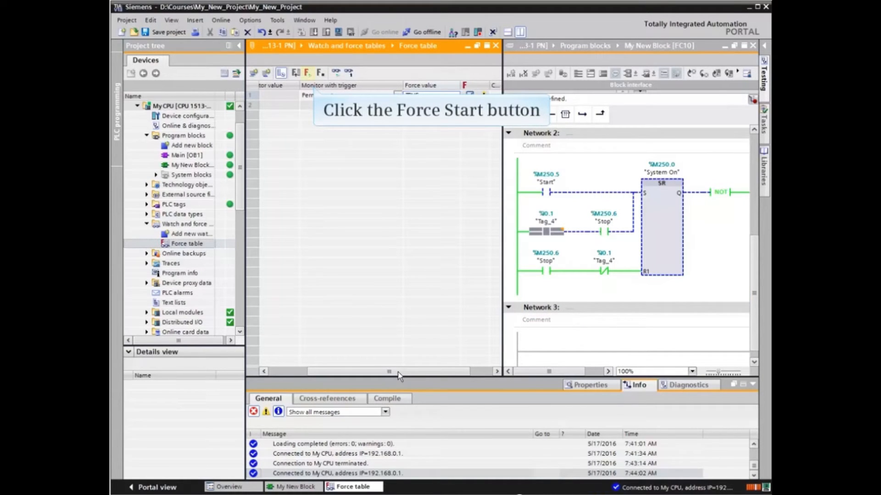
pyautogui.moveTo(309, 116)
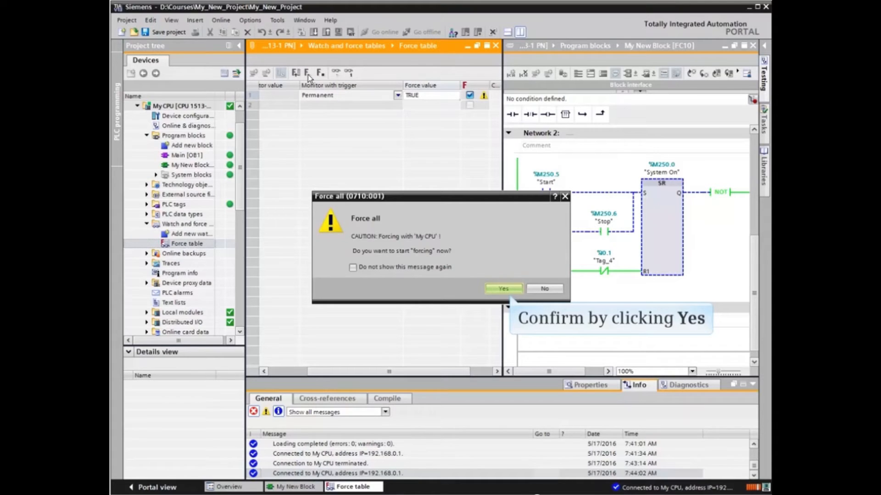
pyautogui.moveTo(502, 266)
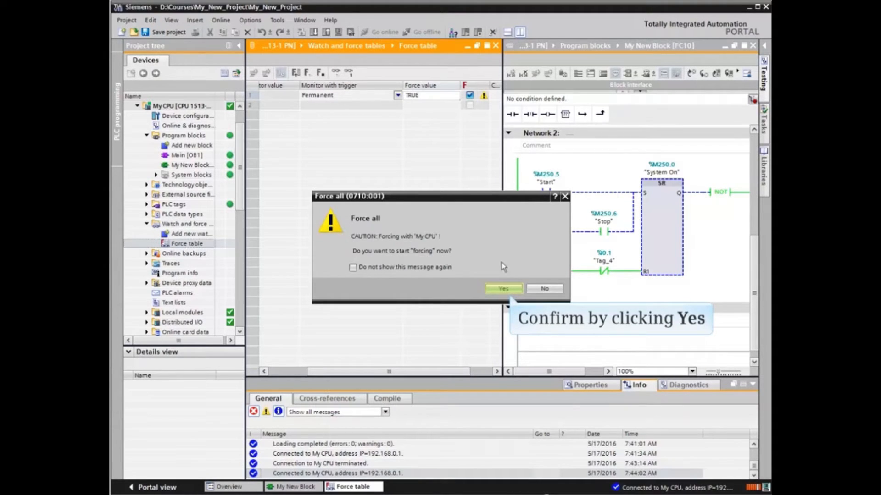
pyautogui.click(502, 289)
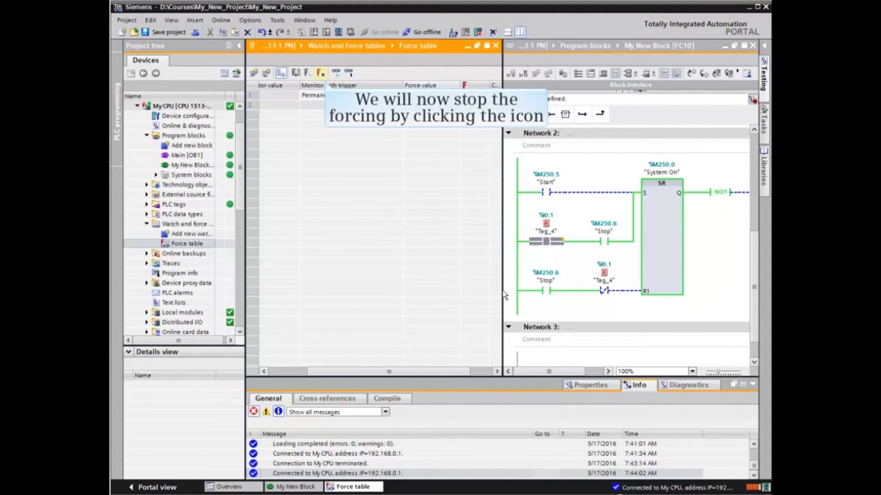
pyautogui.moveTo(327, 143)
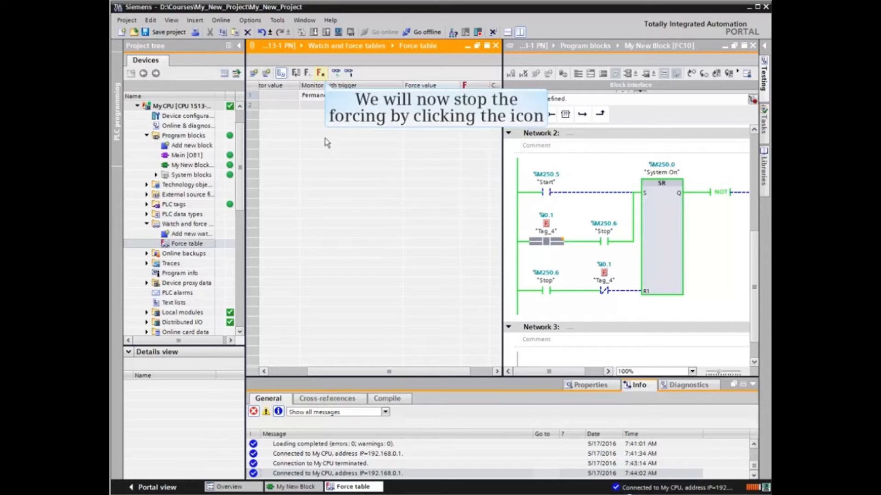
# - Stop forcing Tag_4 on the CPU and confirm the dialog
pyautogui.click(320, 73)
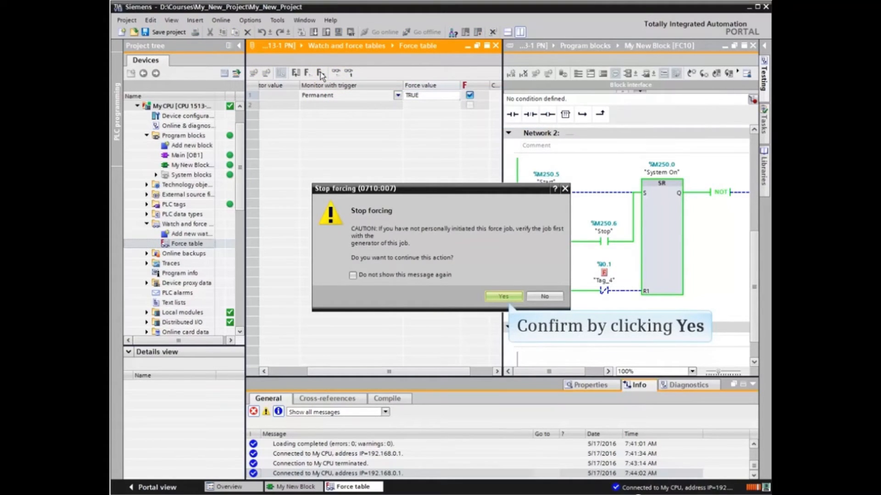
pyautogui.click(503, 296)
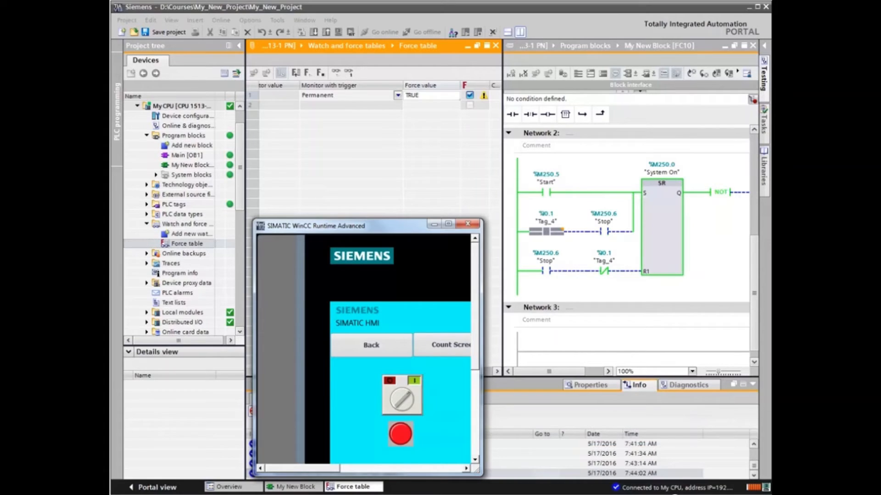
# - Toggle the WinCC Runtime selector switch twice while the unforced ladder block is monitored
pyautogui.click(399, 396)
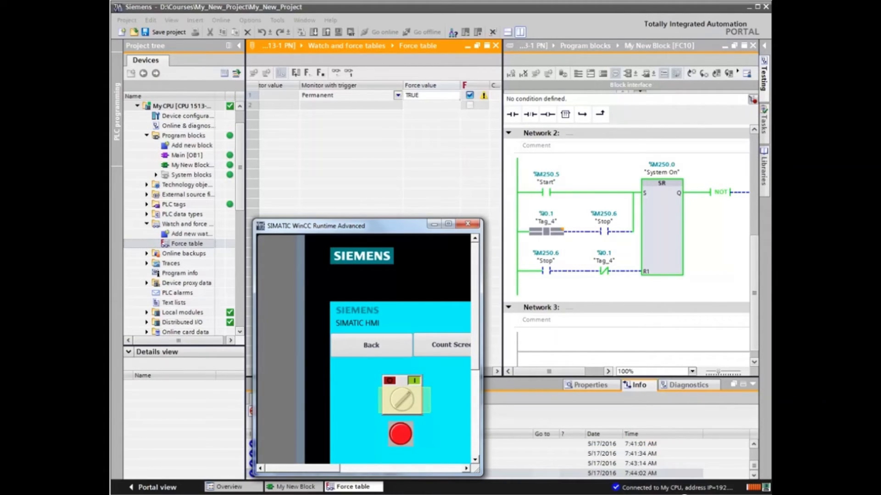
pyautogui.click(399, 434)
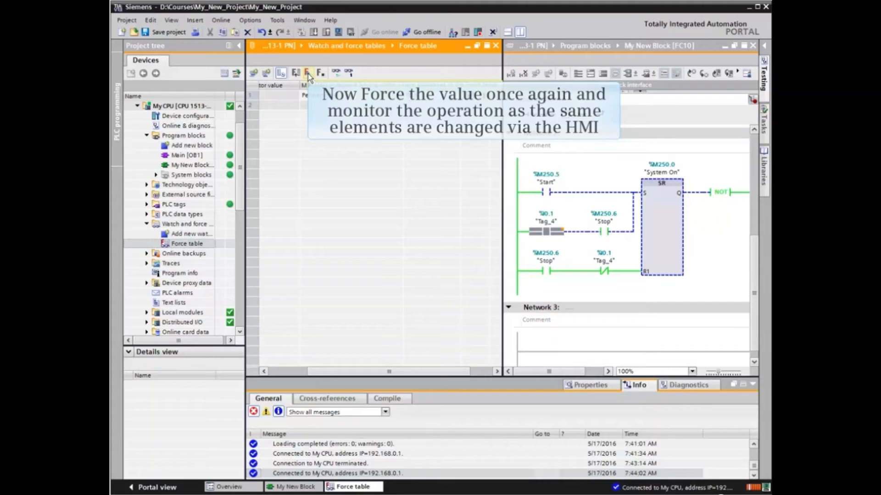
# - Force Tag_4 to TRUE again via Force all and confirm the dialog
pyautogui.click(306, 74)
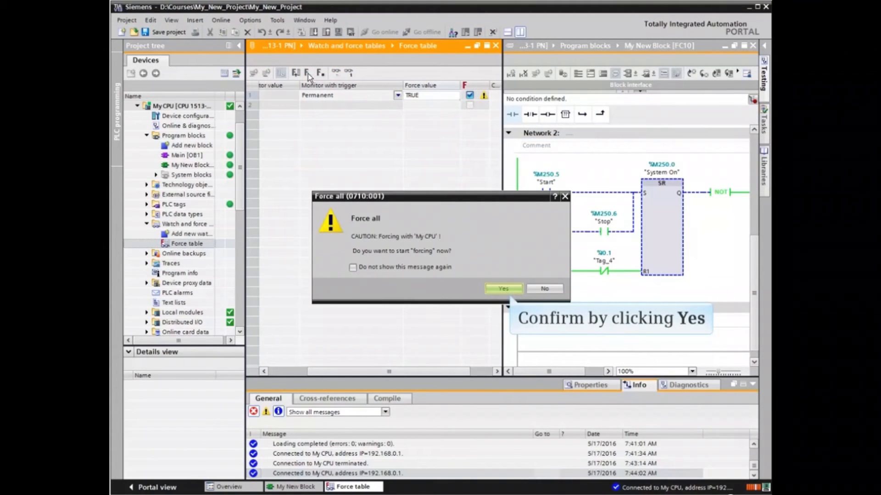
pyautogui.click(501, 289)
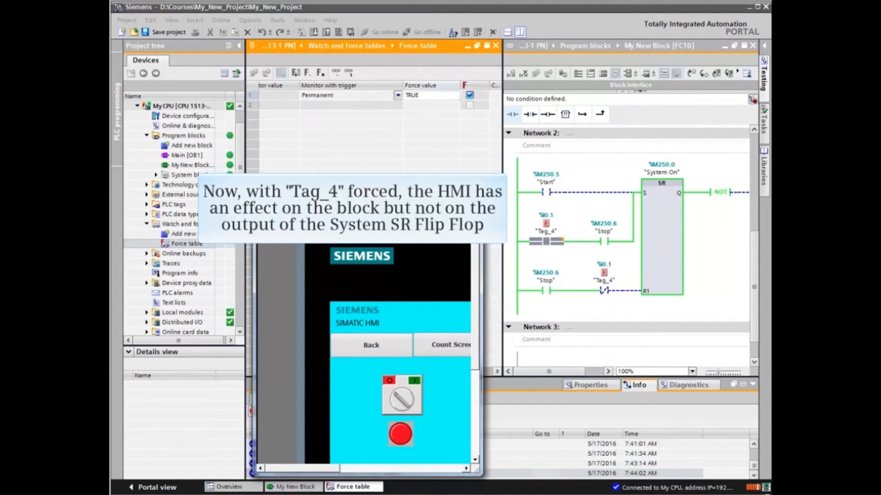
# - Toggle the HMI selector switch with Tag_4 forced TRUE and watch the SR flip-flop output hold
pyautogui.click(400, 395)
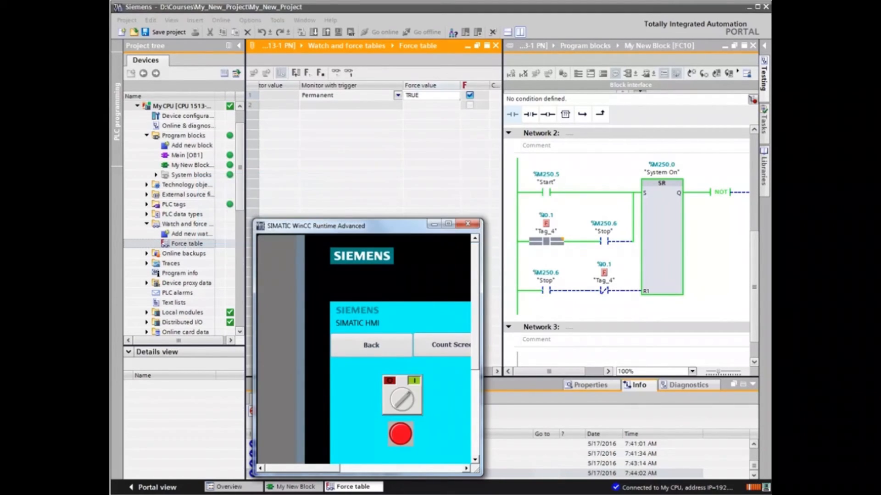
pyautogui.click(400, 397)
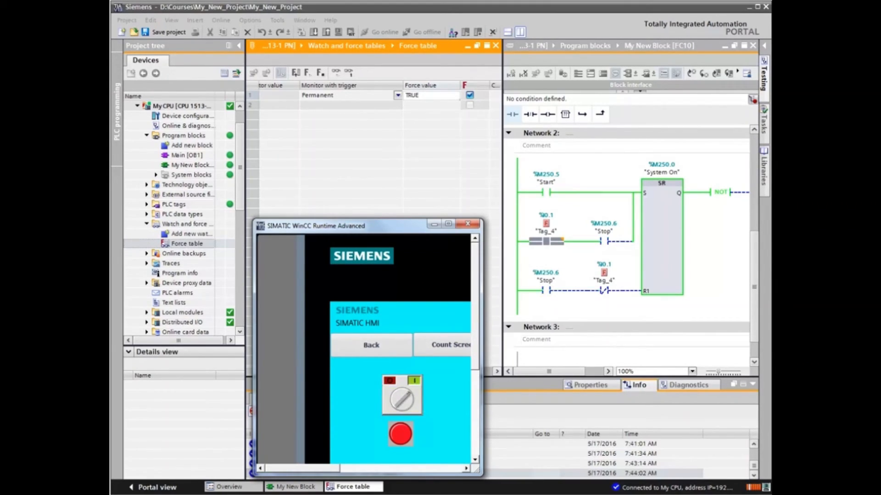
pyautogui.click(401, 396)
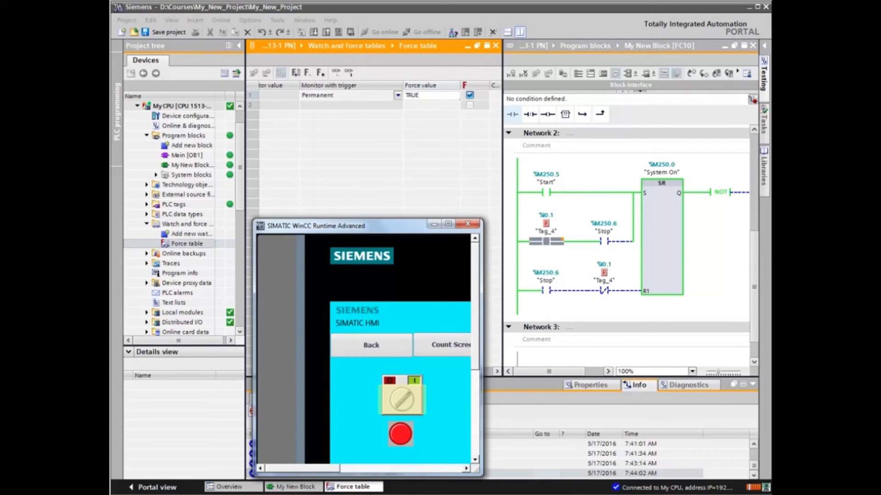